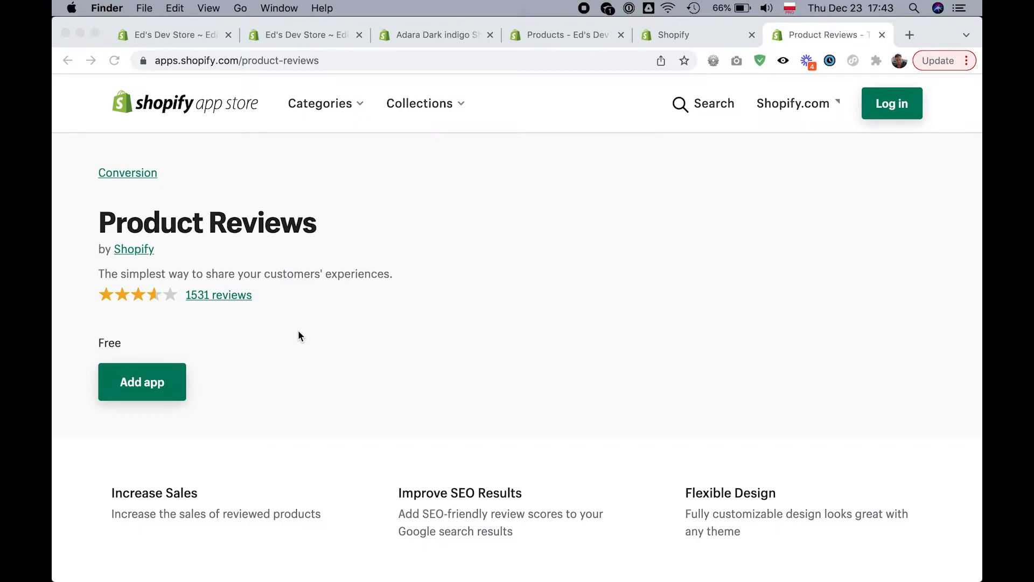
mouse_move(101, 256)
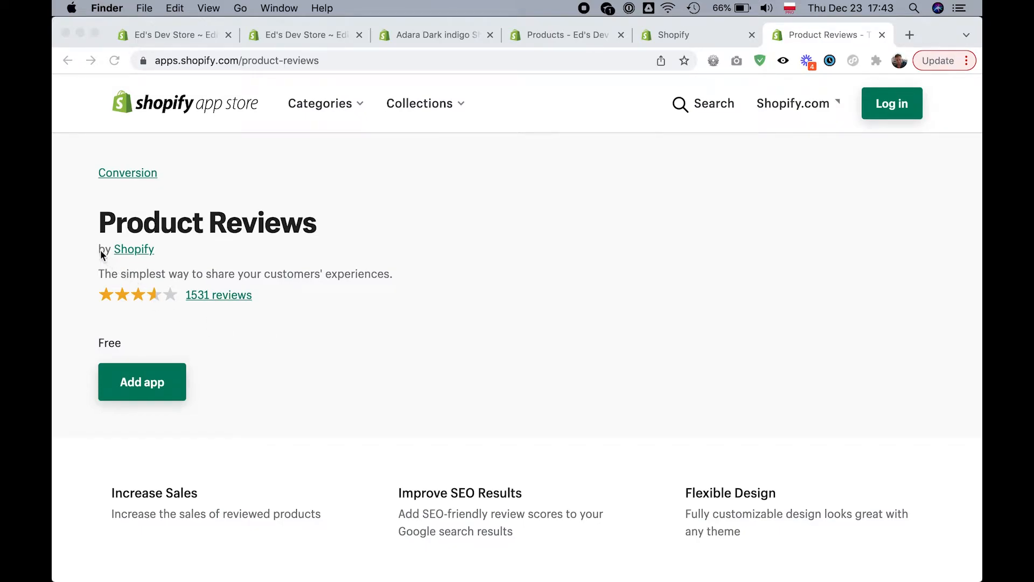
mouse_move(393, 267)
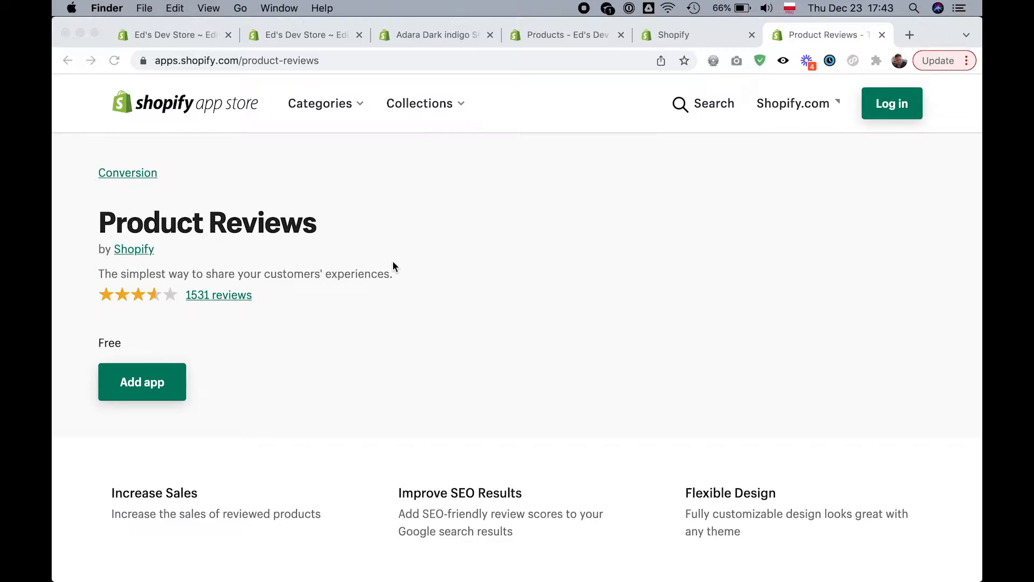
mouse_move(415, 9)
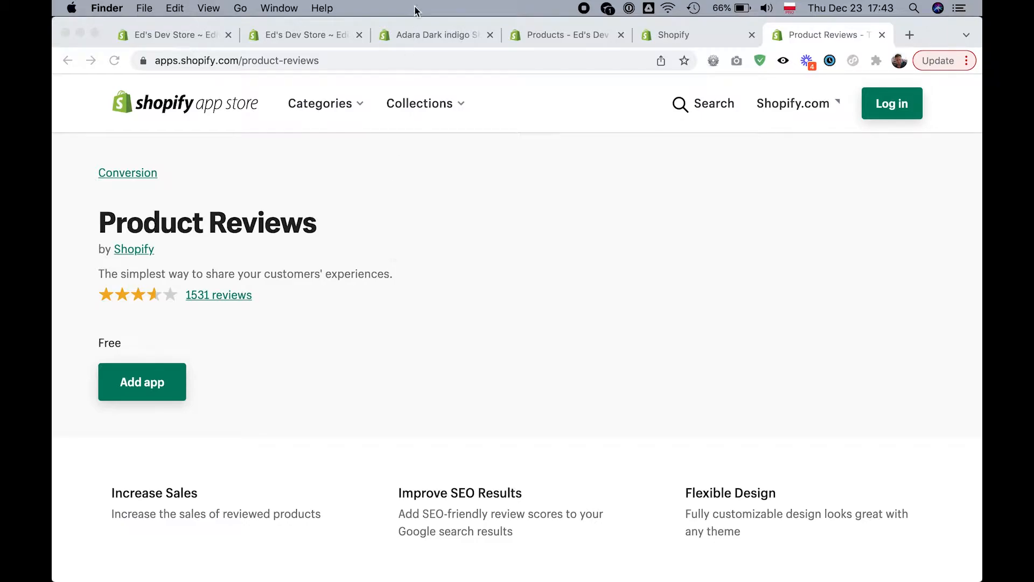
mouse_move(450, 149)
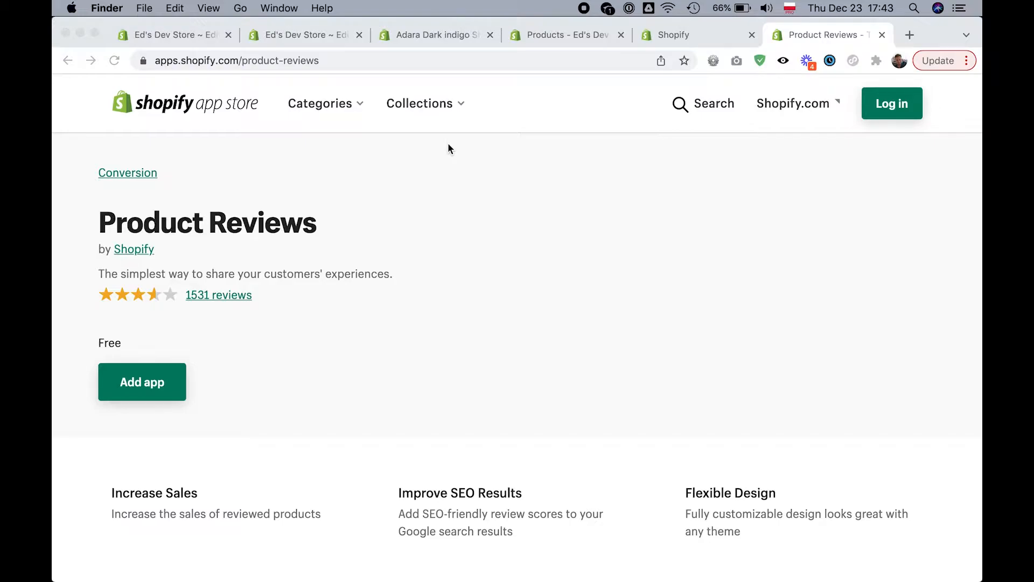
mouse_move(442, 298)
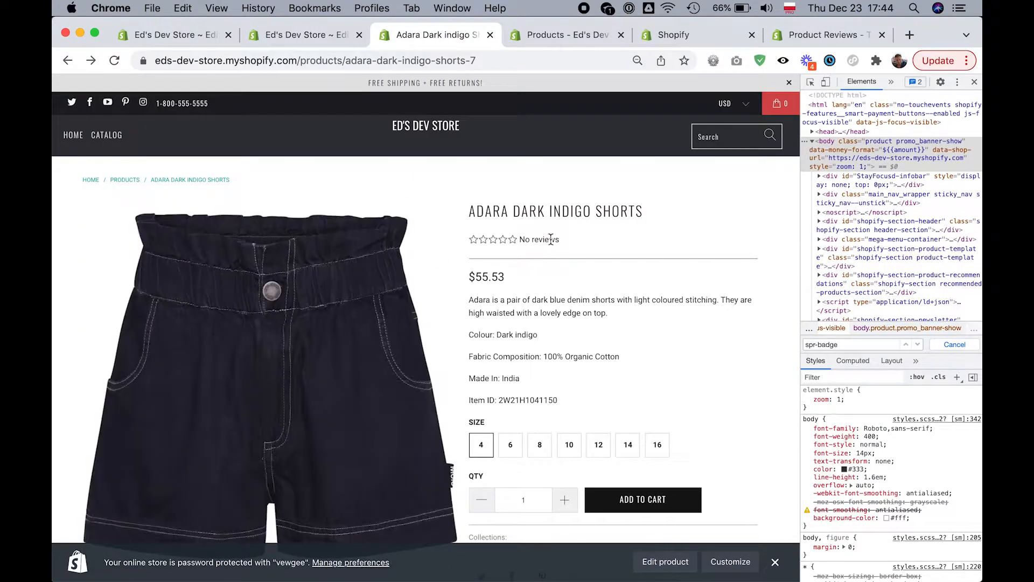
mouse_move(533, 273)
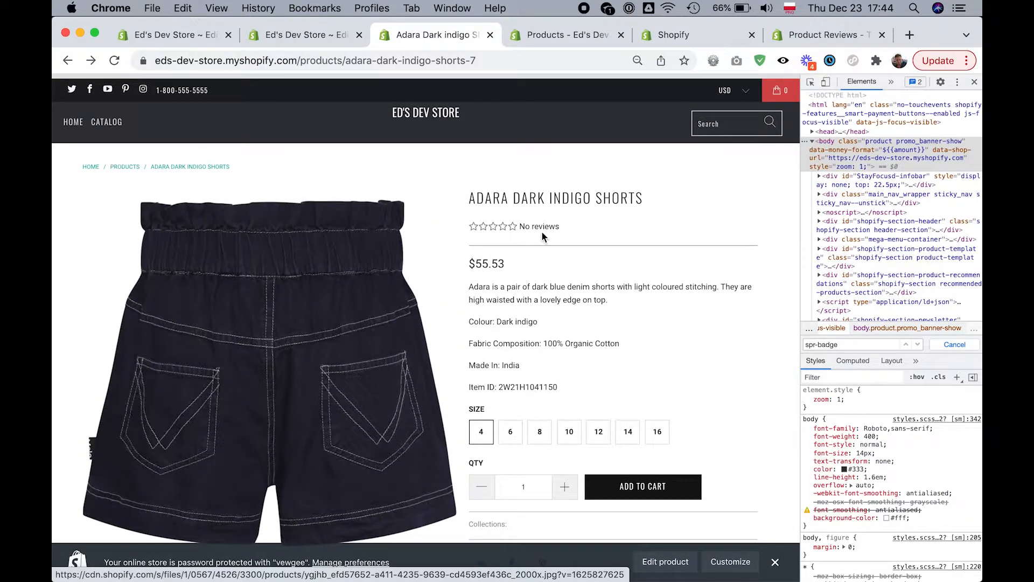
Scroll the Adara Dark Indigo Shorts page to 'You may also like', where related products show empty stars.
scroll(down, 3)
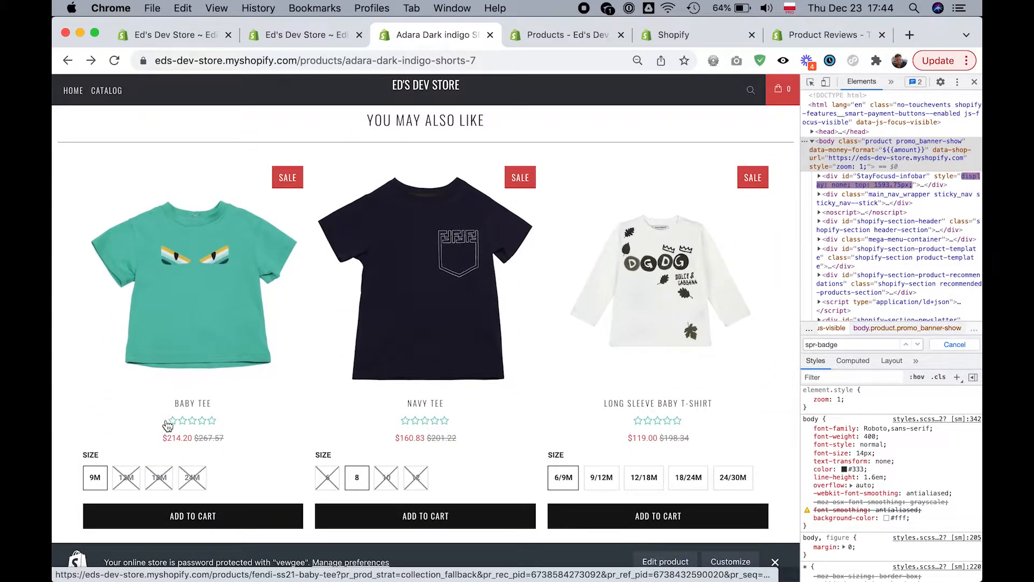
mouse_move(440, 426)
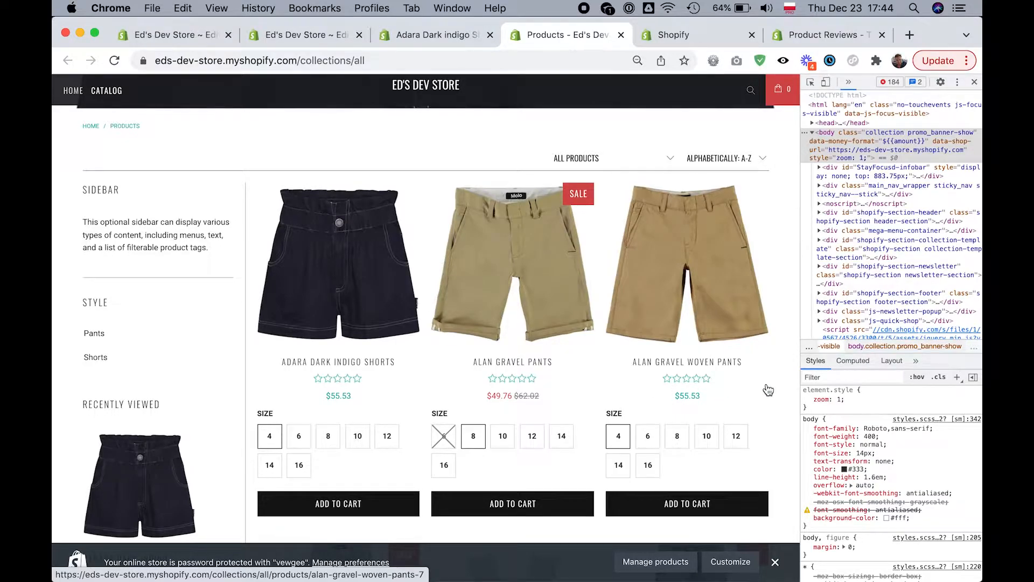
click(338, 264)
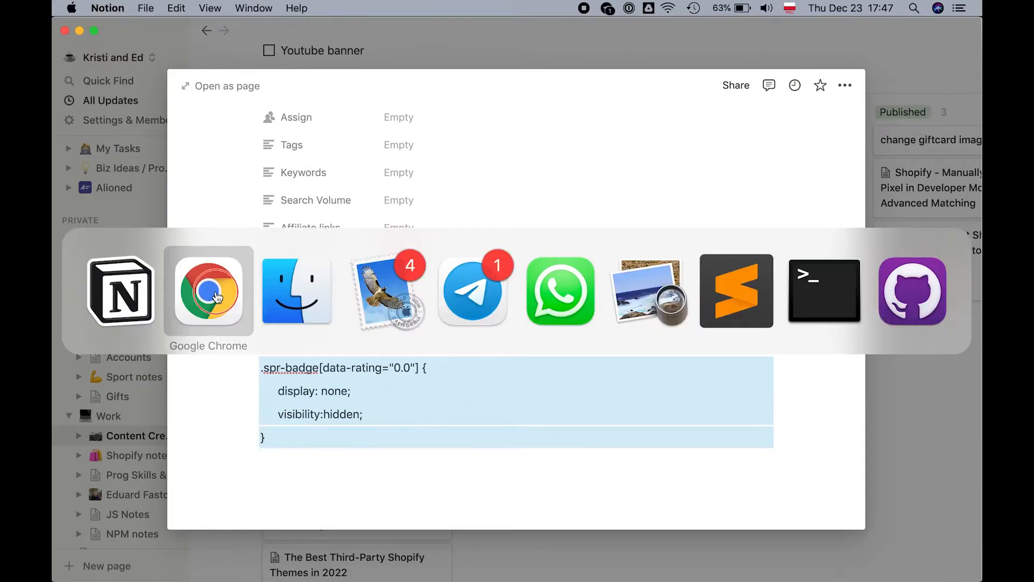
Reopen Turbo-portland's code editor from Online Store > Themes via Actions > Edit code.
click(208, 291)
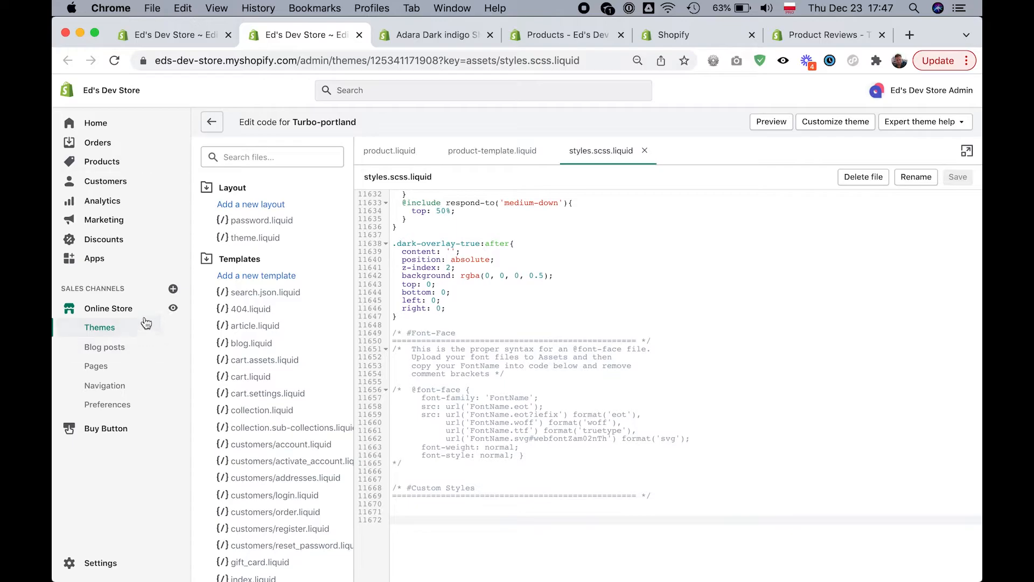
mouse_move(99, 327)
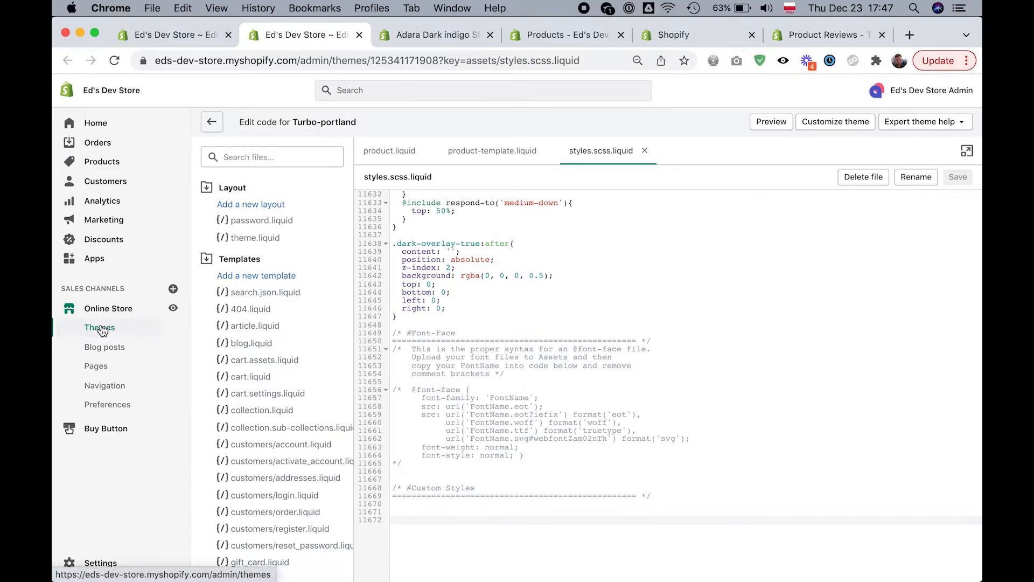
mouse_move(211, 122)
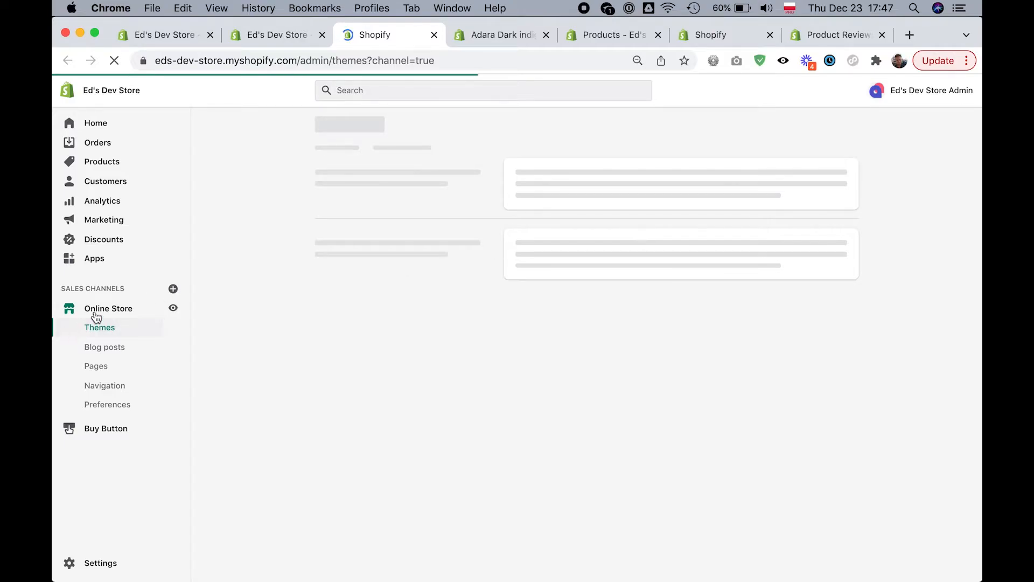
click(99, 327)
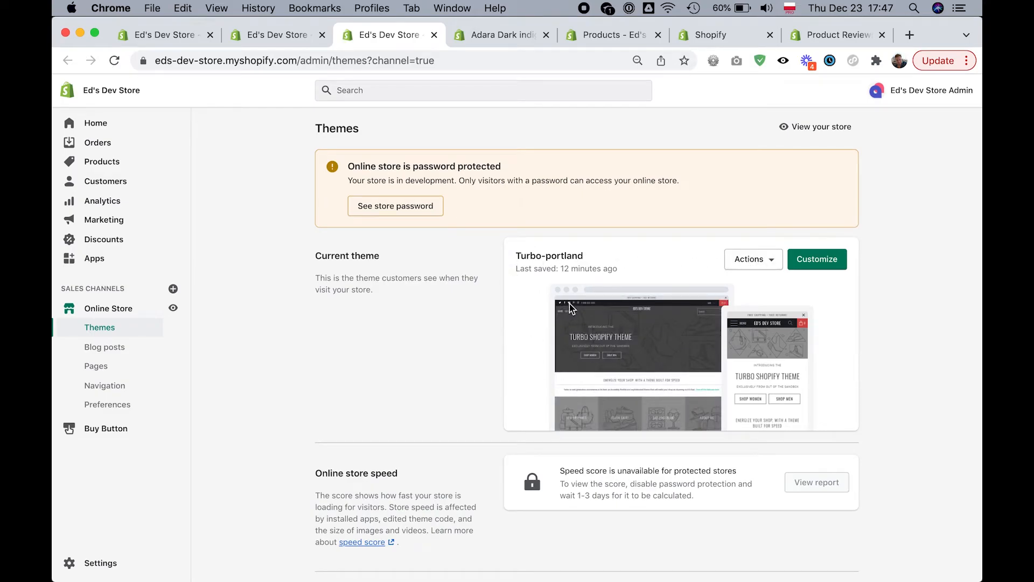
click(750, 259)
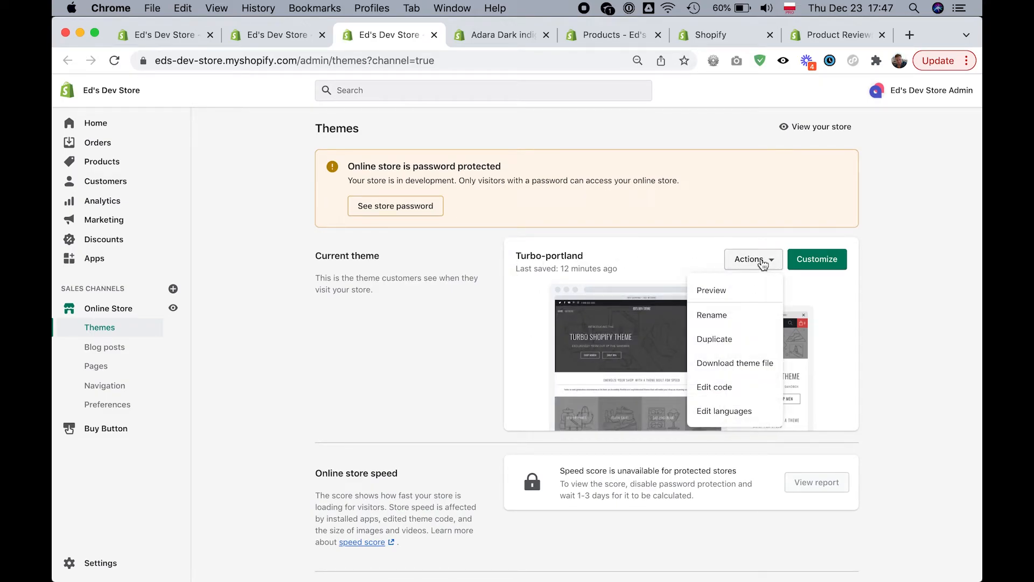
click(714, 387)
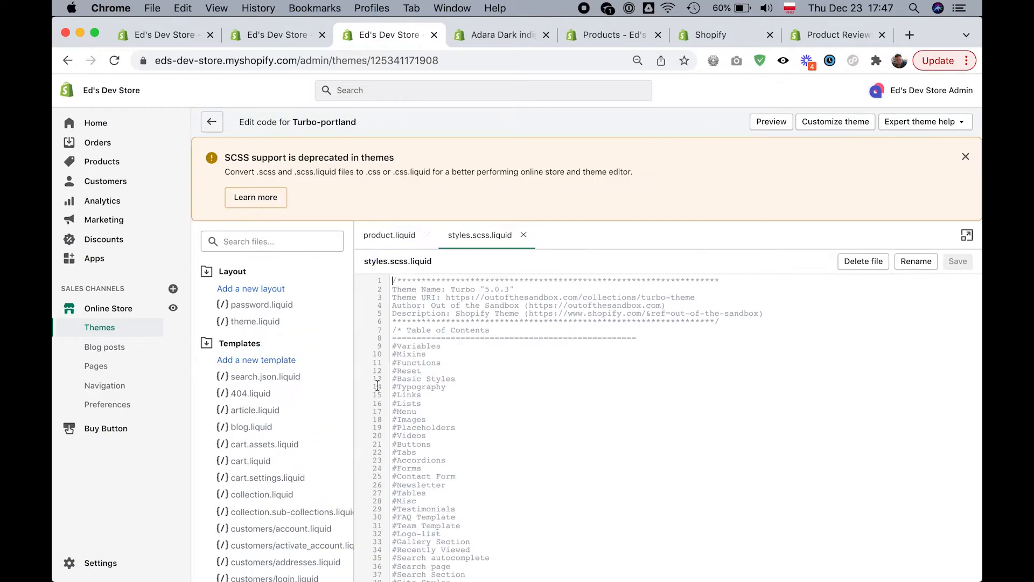
Filter the theme files by 'scss' to list gift-card.scss.liquid and styles.scss.liquid.
click(271, 241)
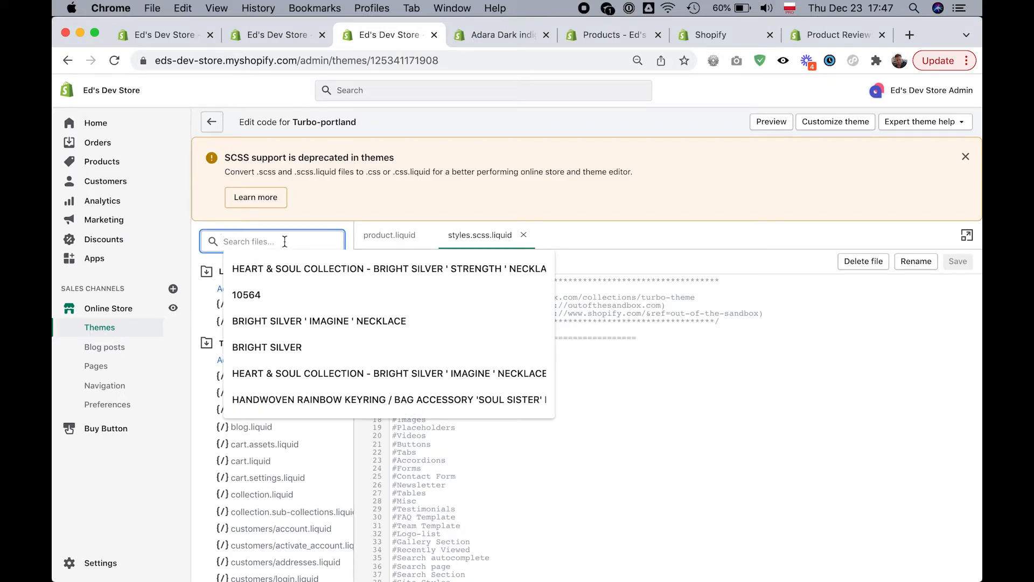
mouse_move(350, 239)
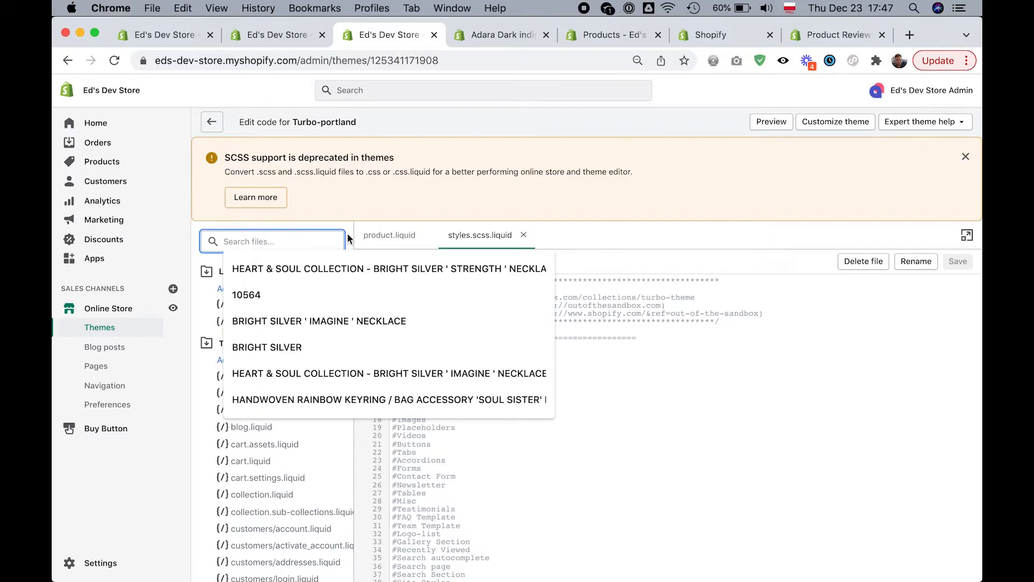
mouse_move(267, 241)
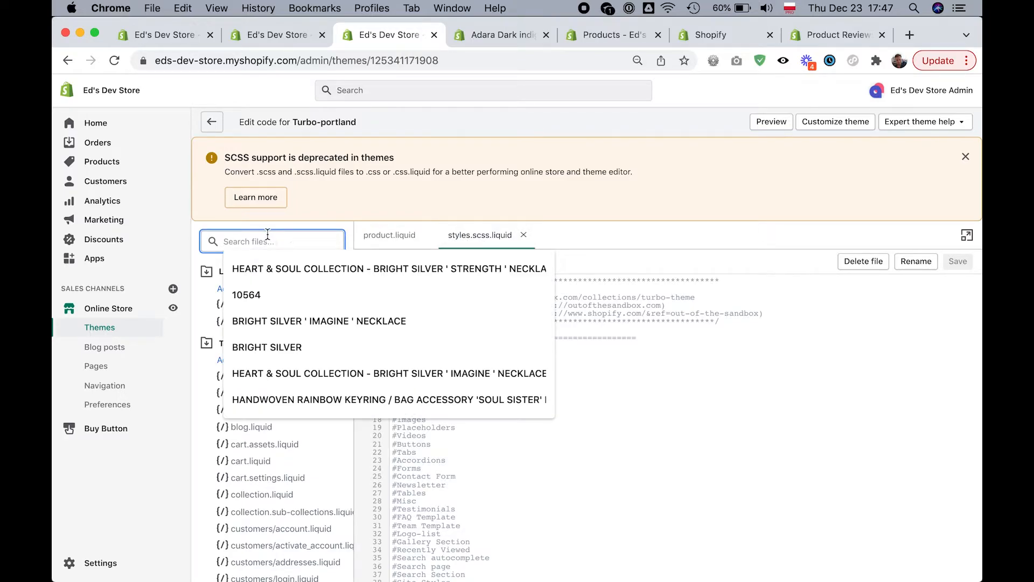
text(sd)
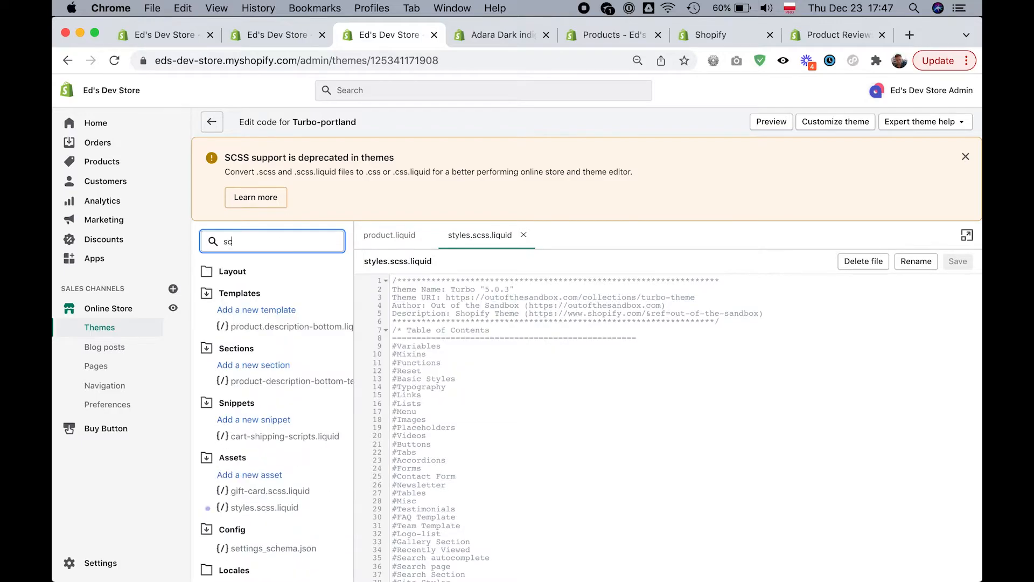
text(scss)
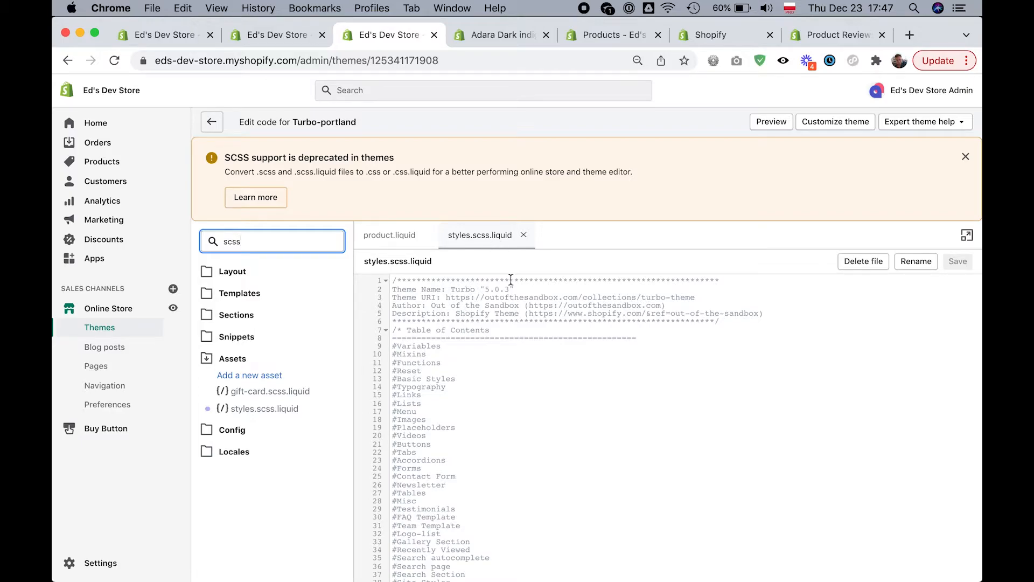
mouse_move(532, 366)
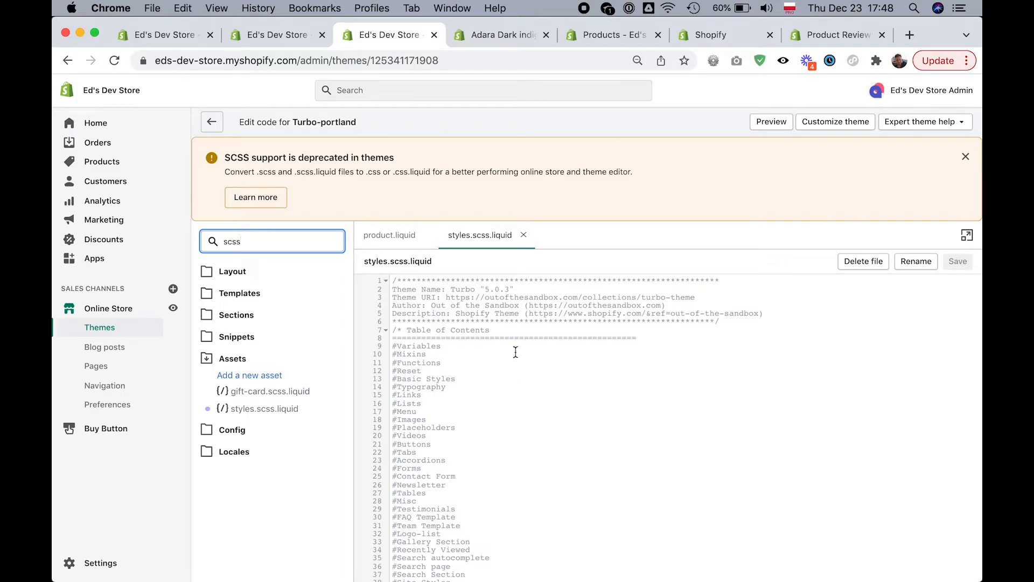
mouse_move(480, 239)
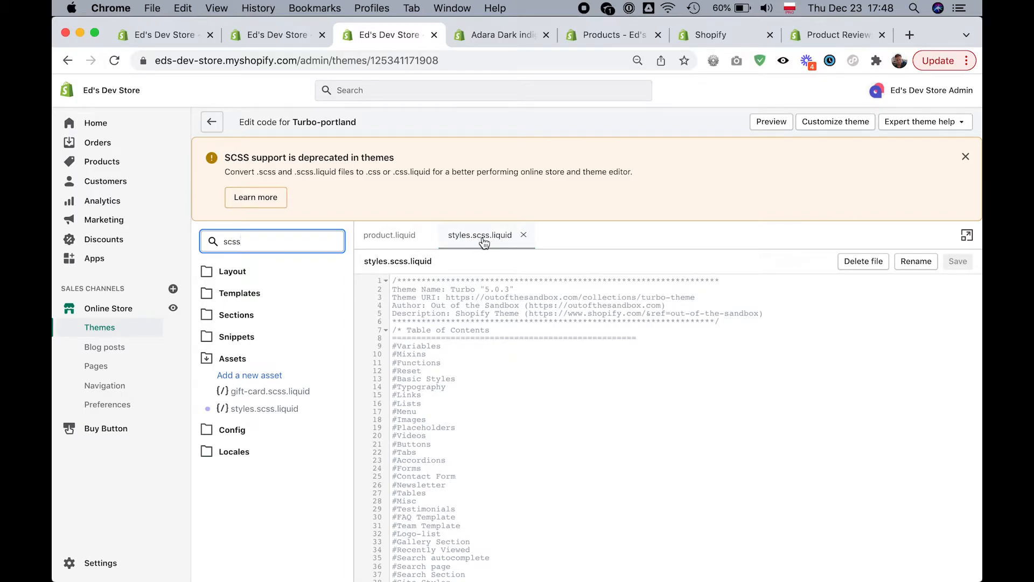
mouse_move(277, 34)
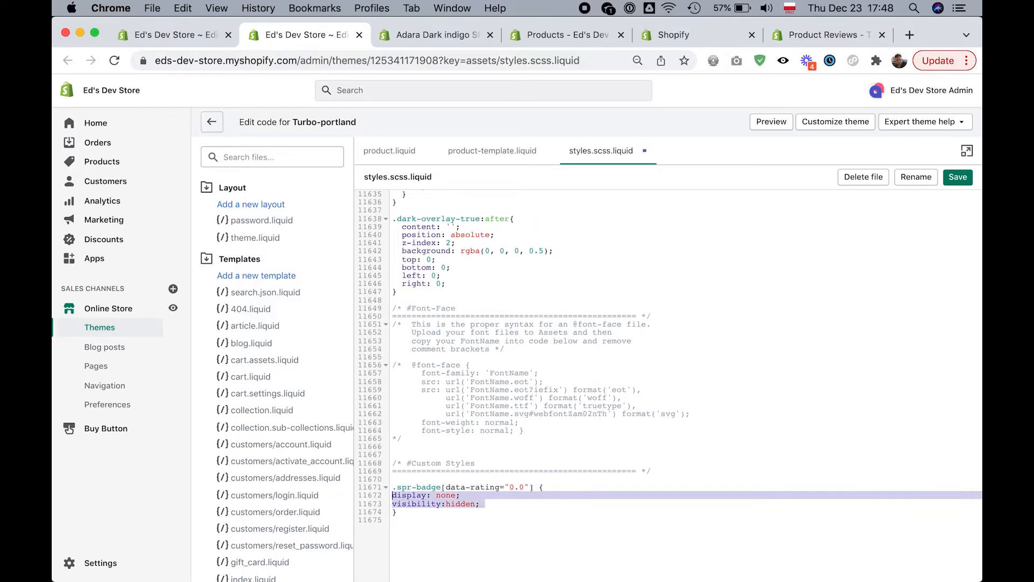
Add the .spr-badge[data-rating="0.0"] hide rule under Custom Styles and save.
click(471, 495)
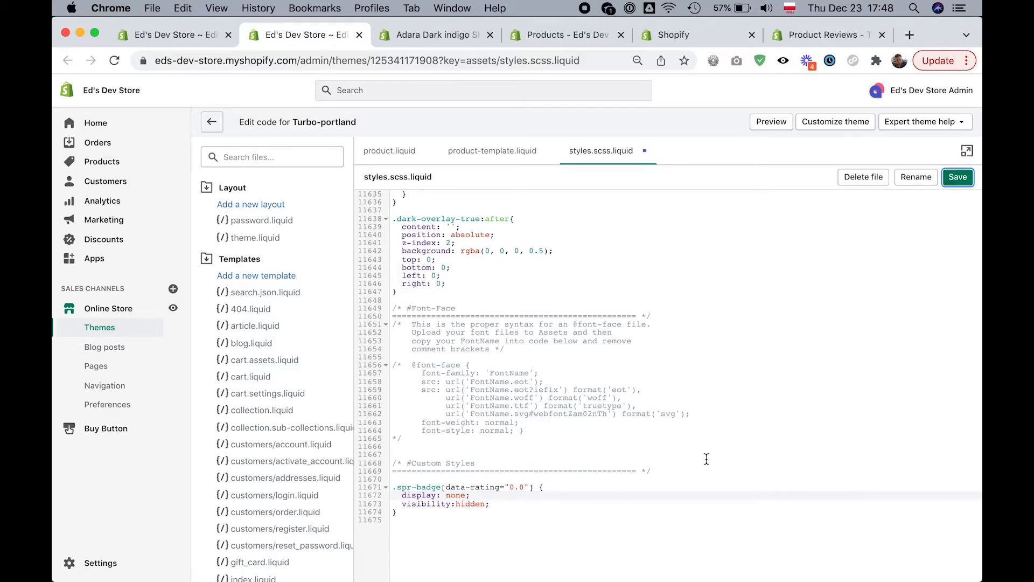
click(958, 177)
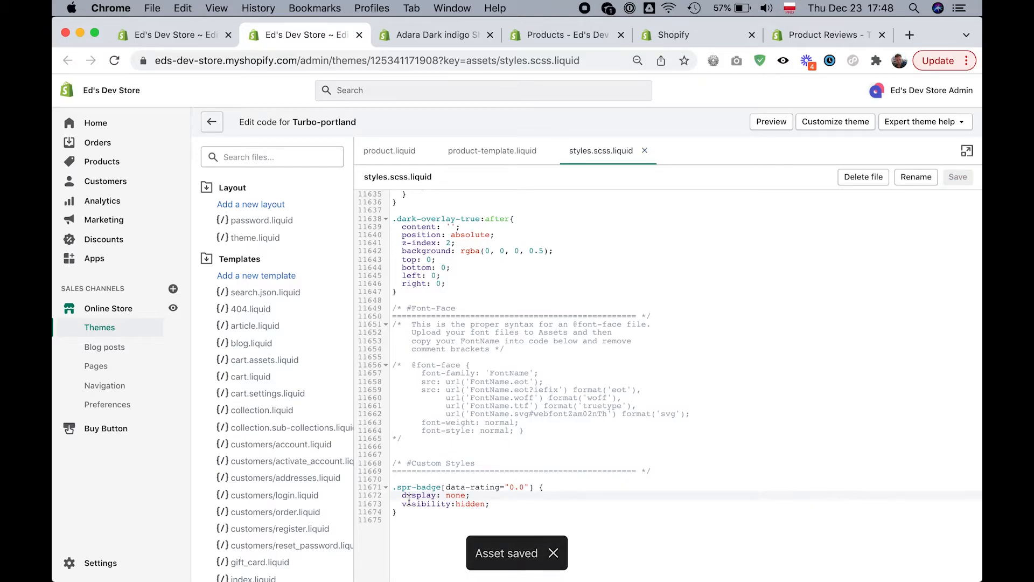
mouse_move(450, 511)
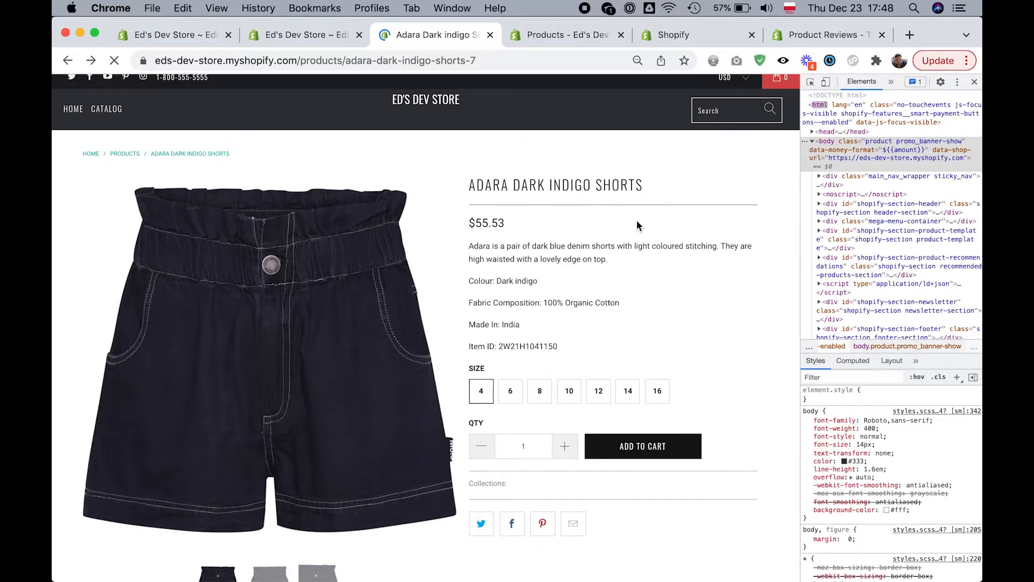
Scroll the shorts page down to Customer Reviews and start writing a review.
scroll(down, 3)
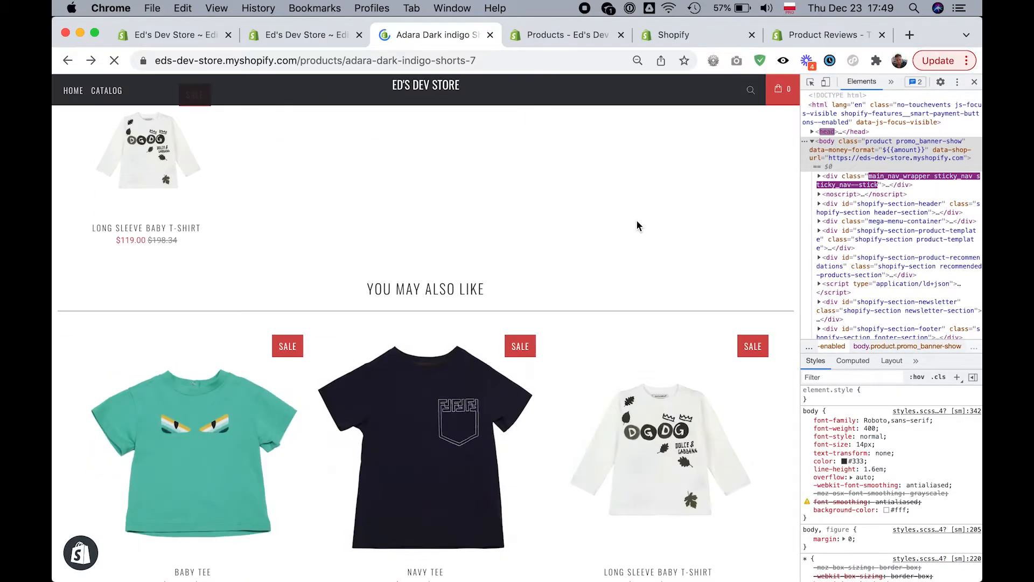
scroll(down, 3)
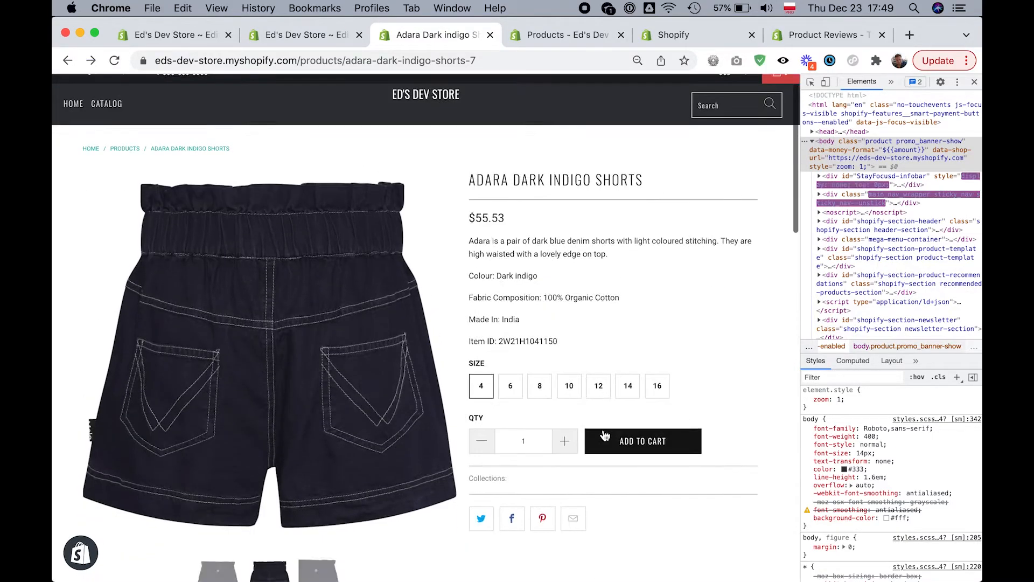
scroll(down, 3)
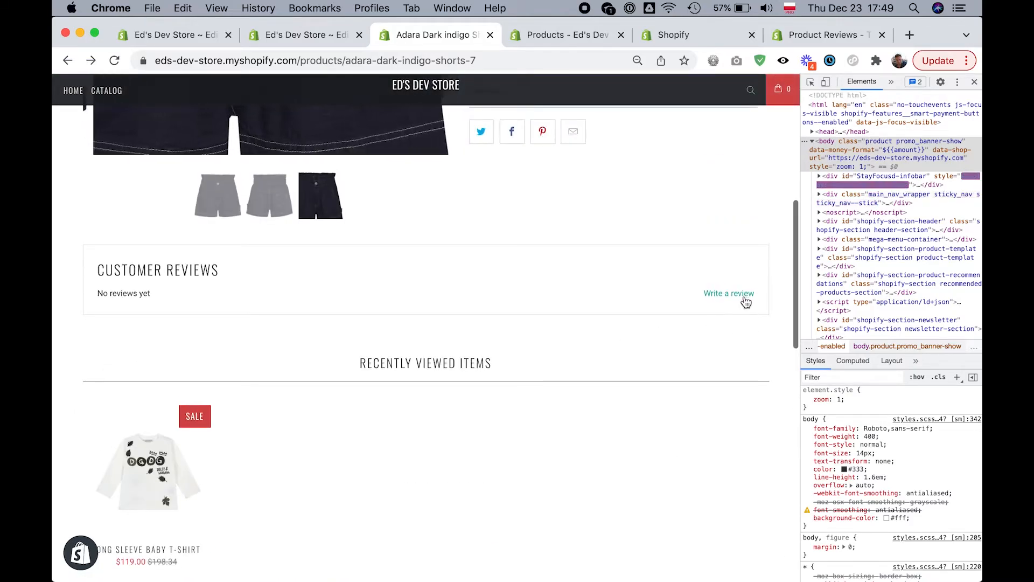
click(728, 293)
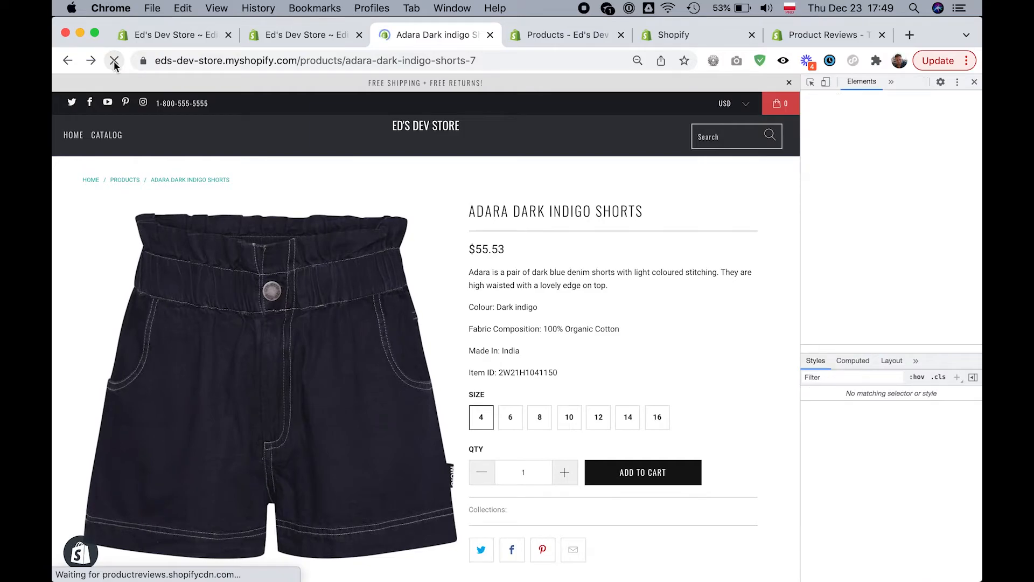
Reload the shorts page, verify five stars with 1 review, then switch to the all-products catalogue.
click(113, 60)
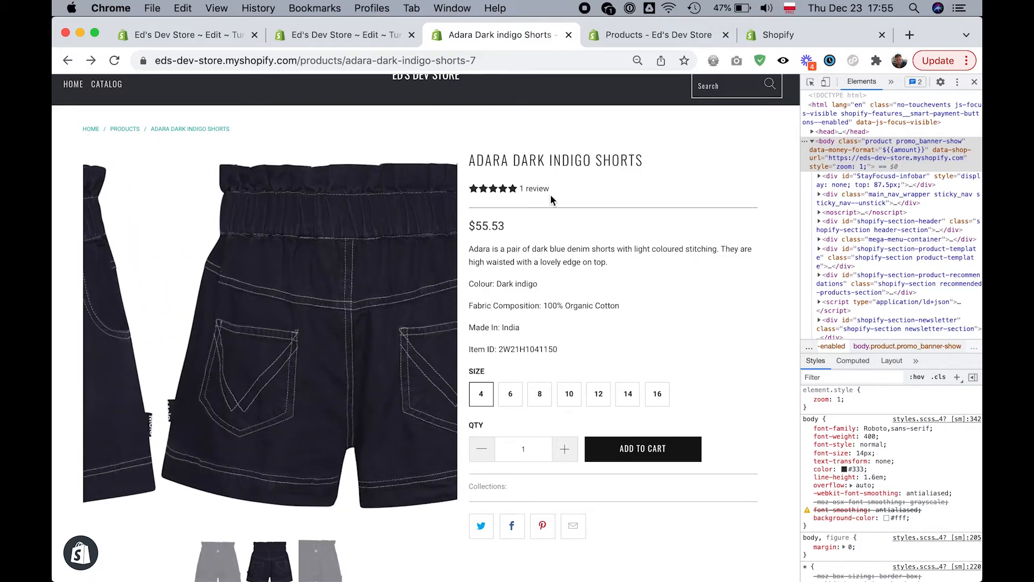
scroll(down, 3)
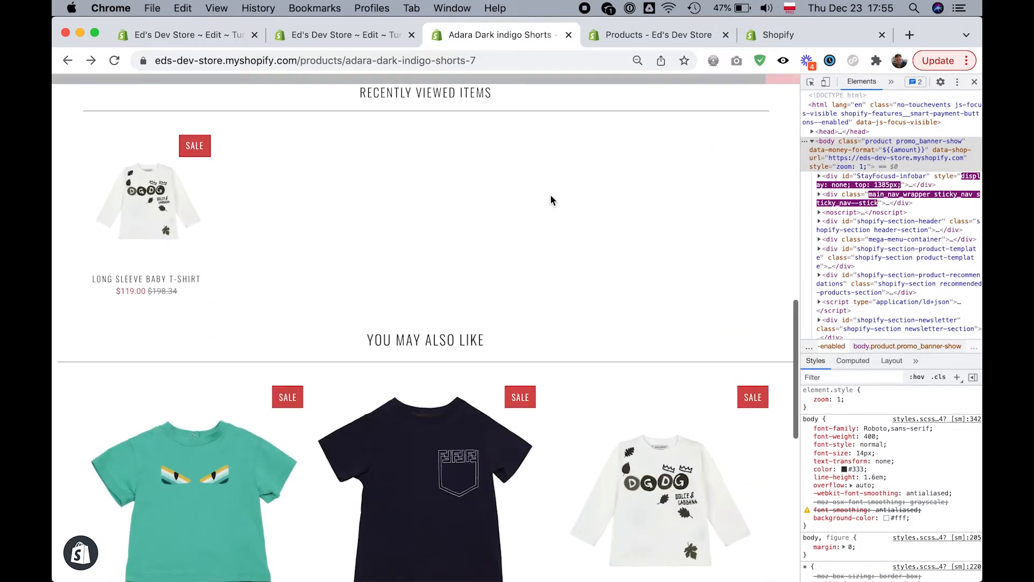
scroll(down, 3)
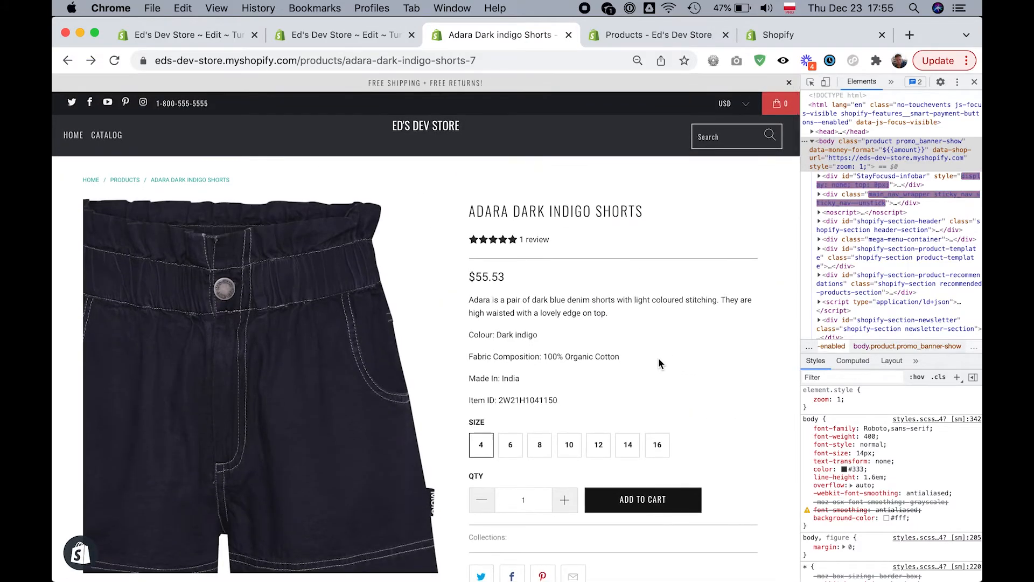
click(653, 35)
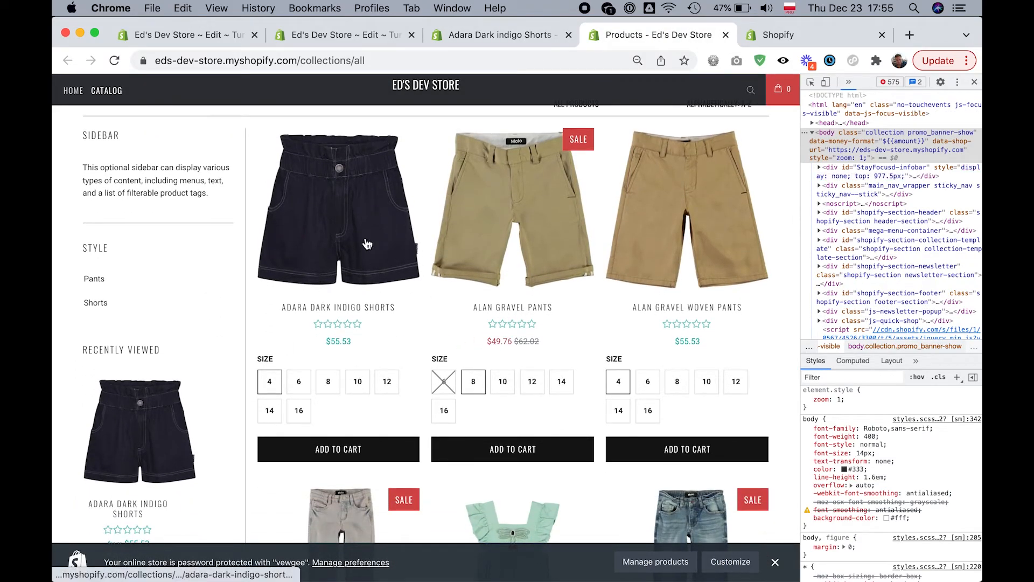
mouse_move(73, 90)
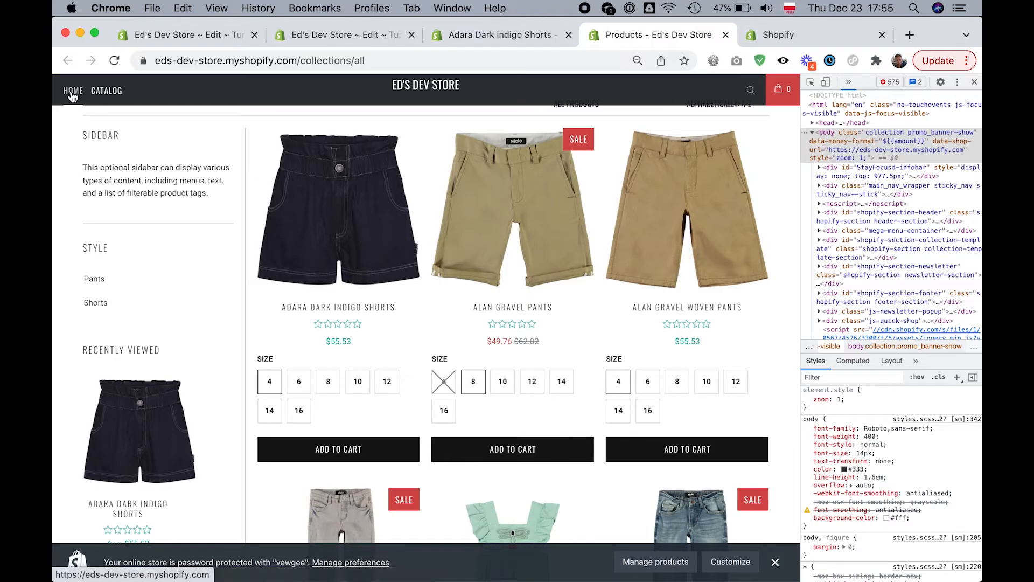
Reload the catalogue to confirm stars only under the shorts, then return to the shorts page.
click(114, 60)
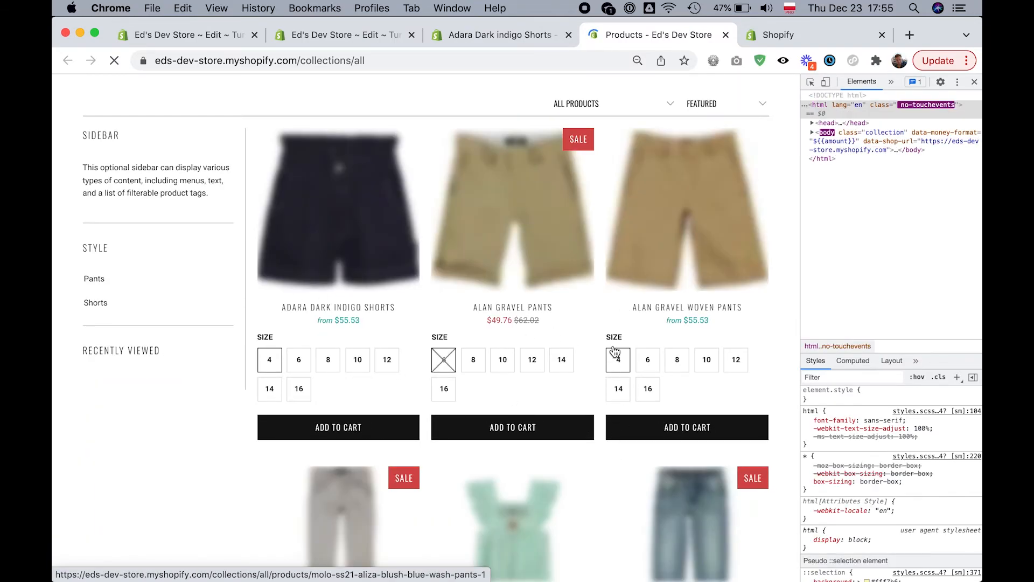
click(473, 359)
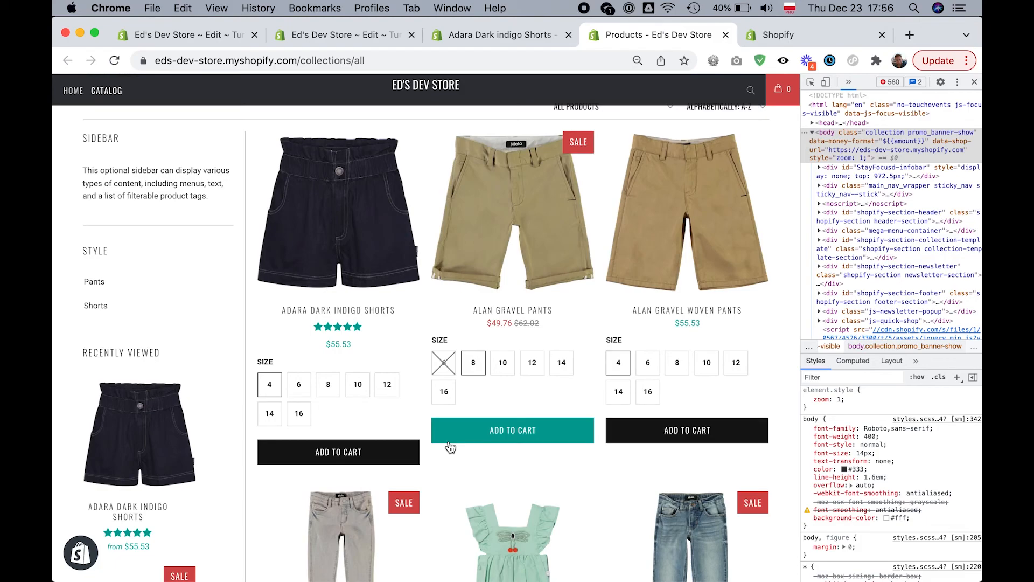
click(337, 309)
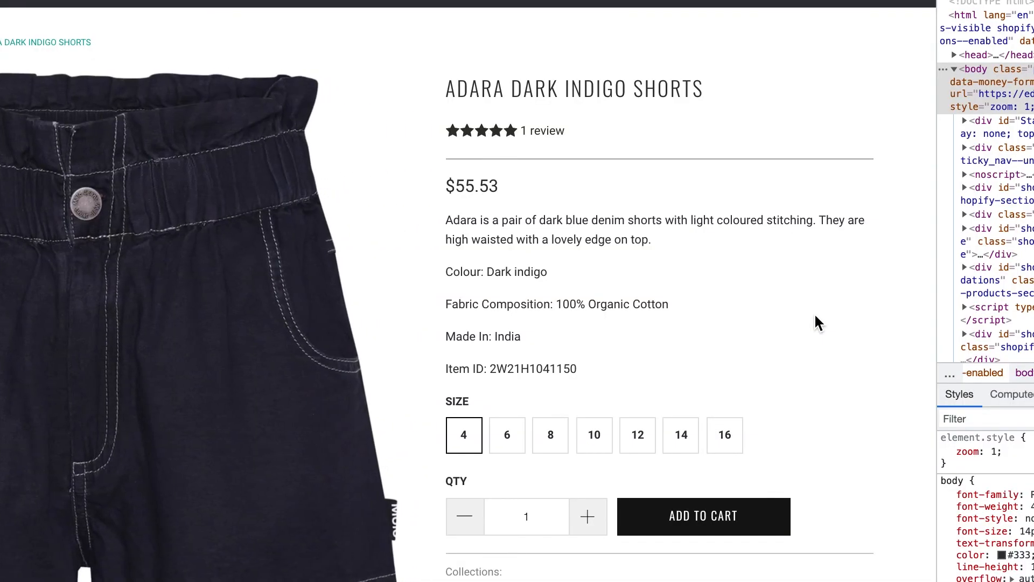